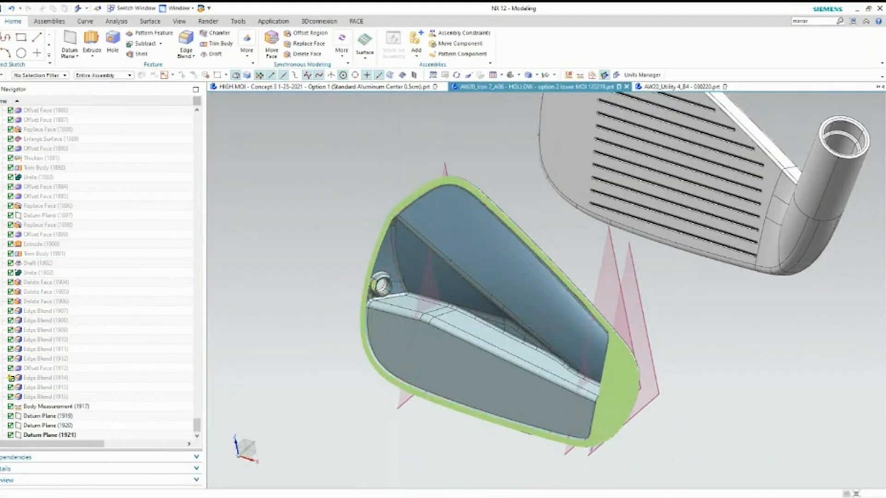
mouse_move(577, 372)
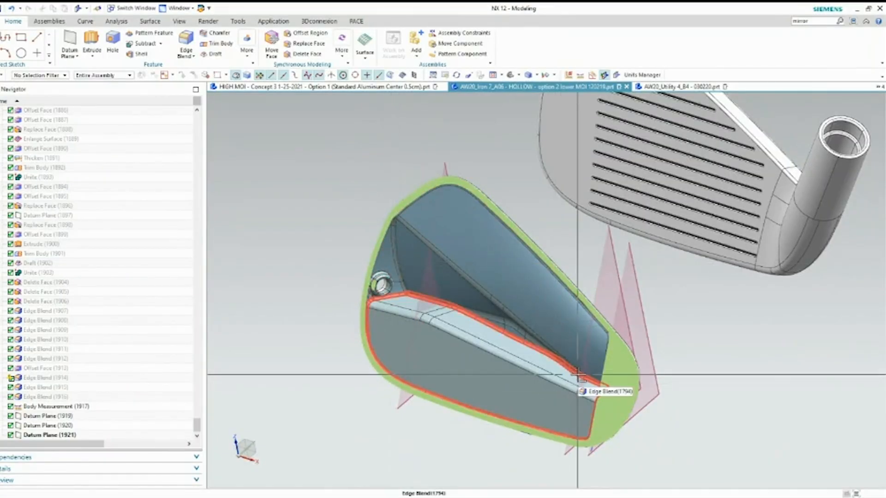